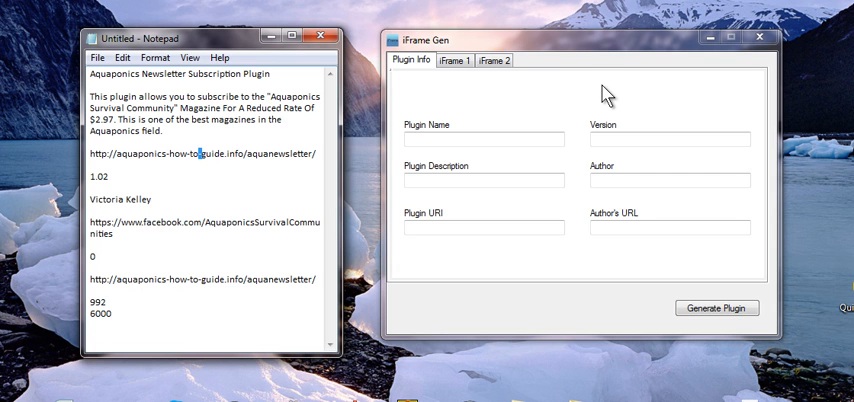
pyautogui.moveTo(610, 98)
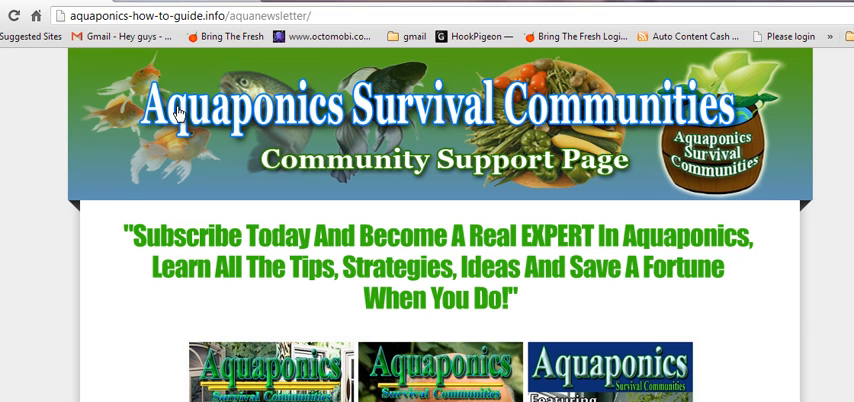
# - Scroll through the aquanewsletter page in Chrome to review its content
pyautogui.scroll(-3)
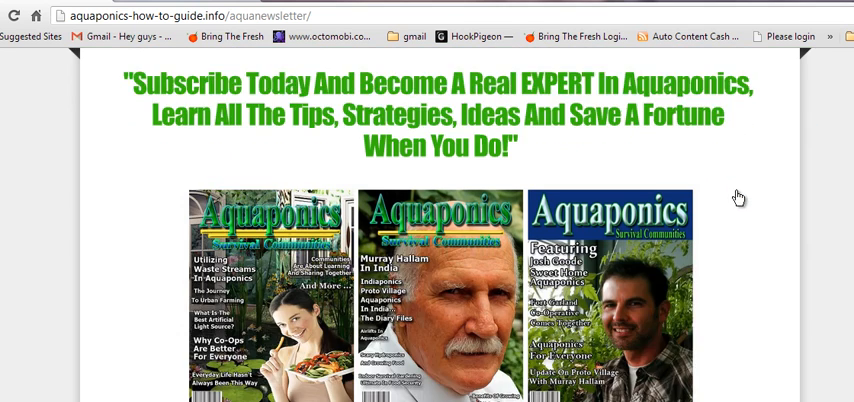
pyautogui.scroll(-3)
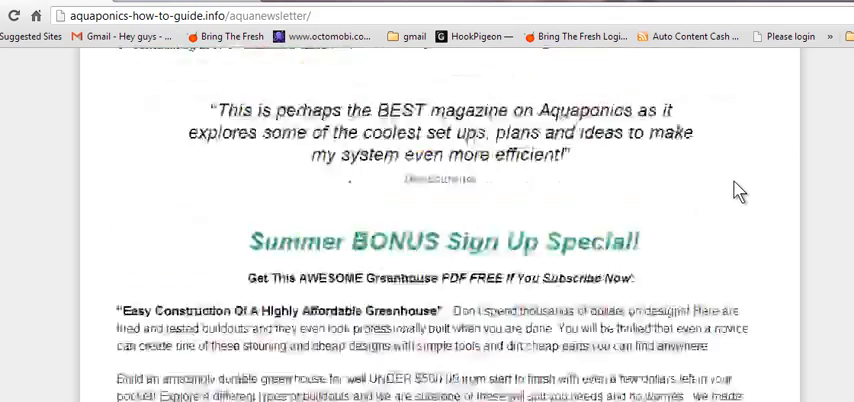
pyautogui.scroll(-3)
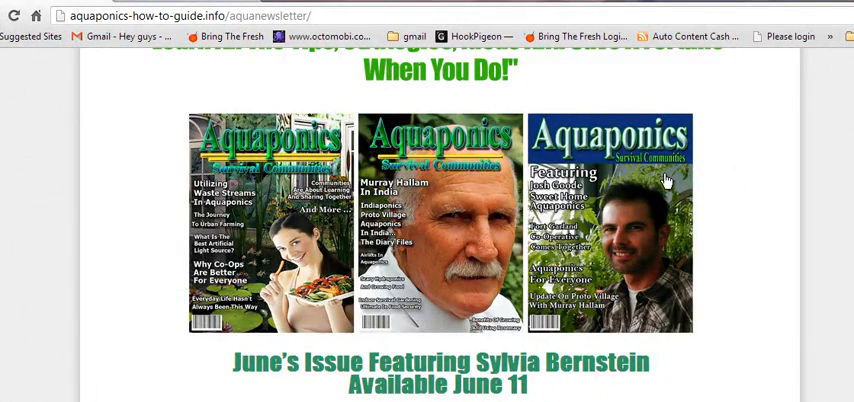
pyautogui.scroll(-3)
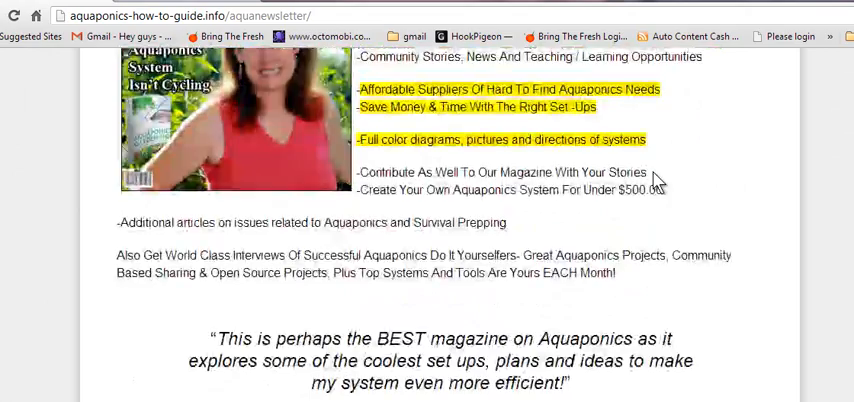
pyautogui.scroll(3)
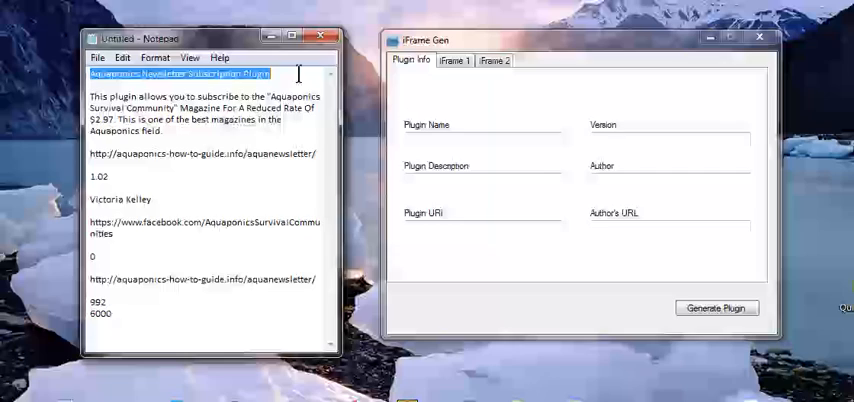
# - Copy 'Aquaponics Newsletter Subscription Plugin' from the notes into the Plugin Name field
pyautogui.rightClick(200, 73)
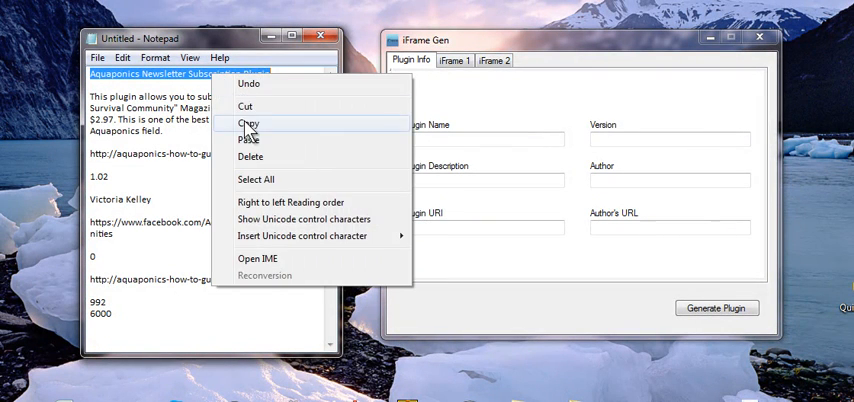
pyautogui.rightClick(485, 139)
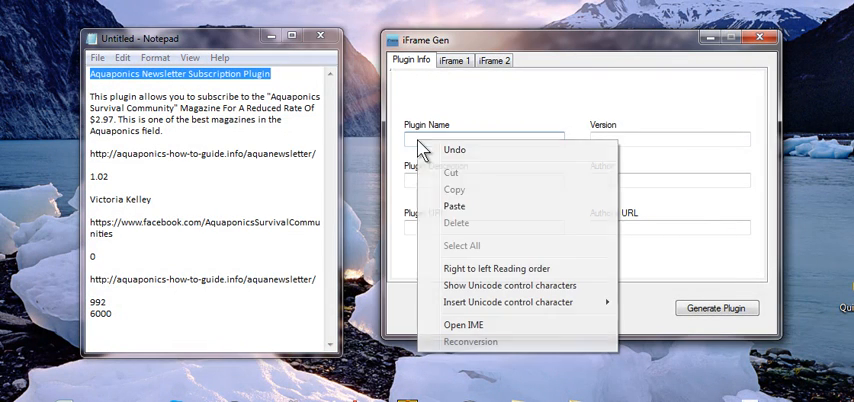
pyautogui.click(454, 206)
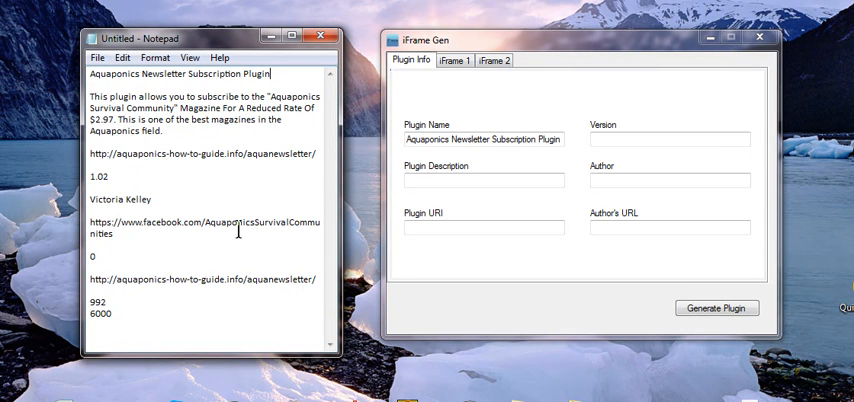
pyautogui.moveTo(80, 75)
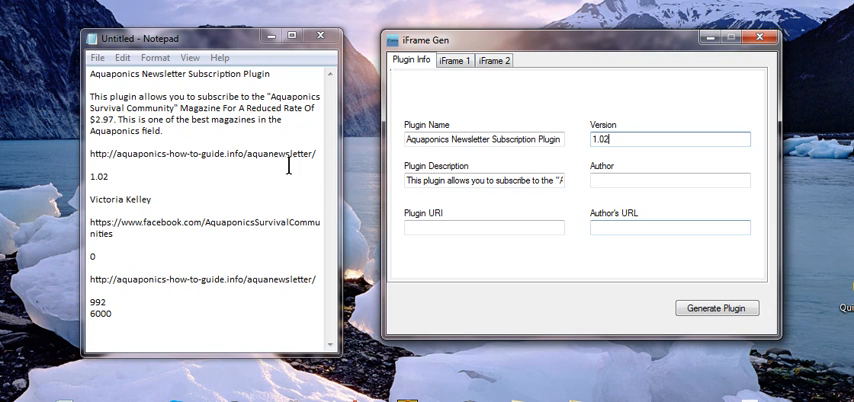
# - Fill Author, the Facebook community address as Plugin URI, and the newsletter address as Author's URL
pyautogui.rightClick(120, 199)
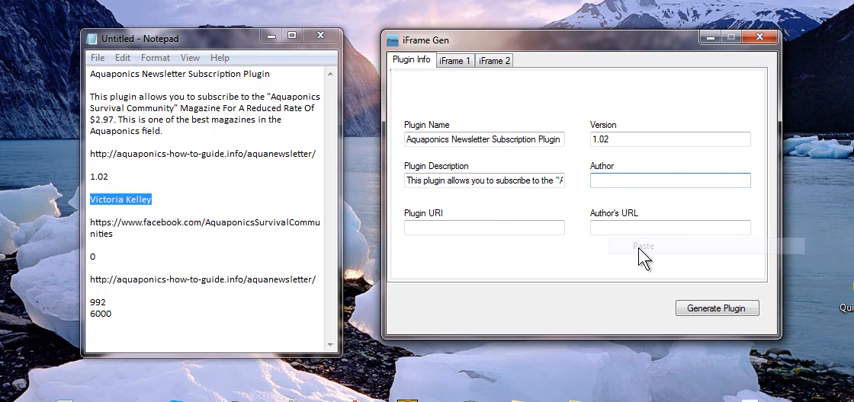
pyautogui.moveTo(600, 220)
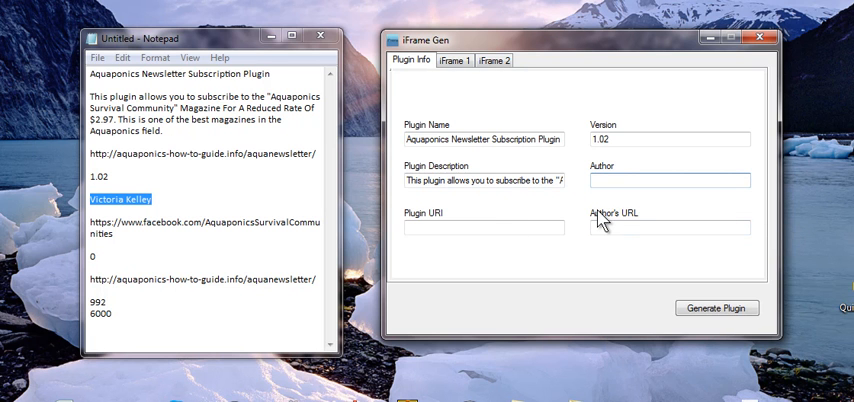
pyautogui.write('Victoria Kelley')
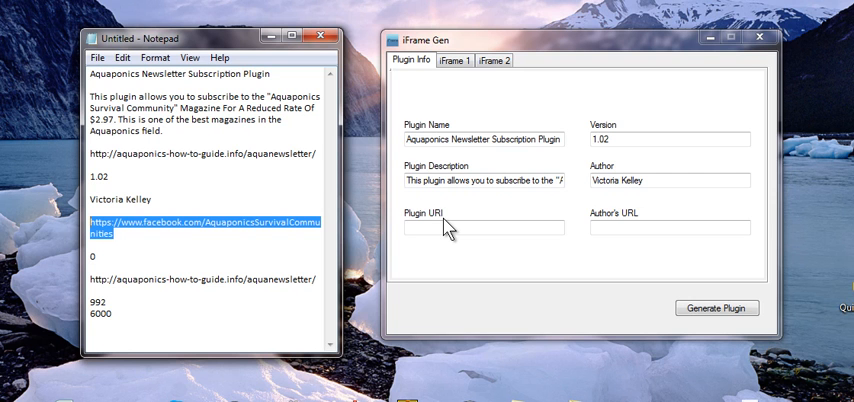
pyautogui.moveTo(447, 228)
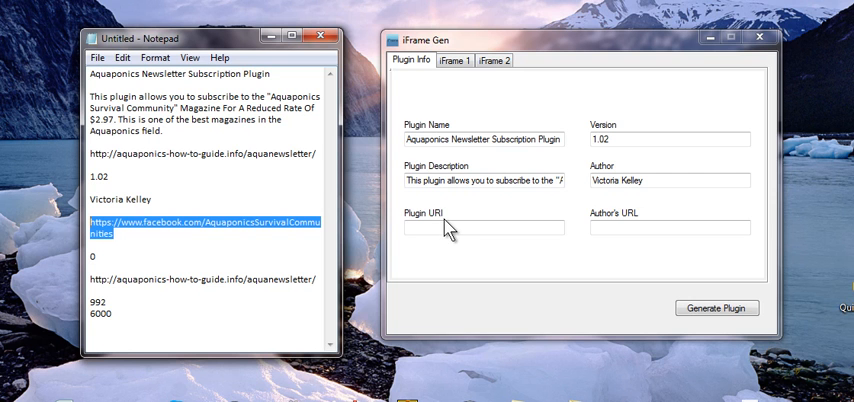
pyautogui.rightClick(483, 228)
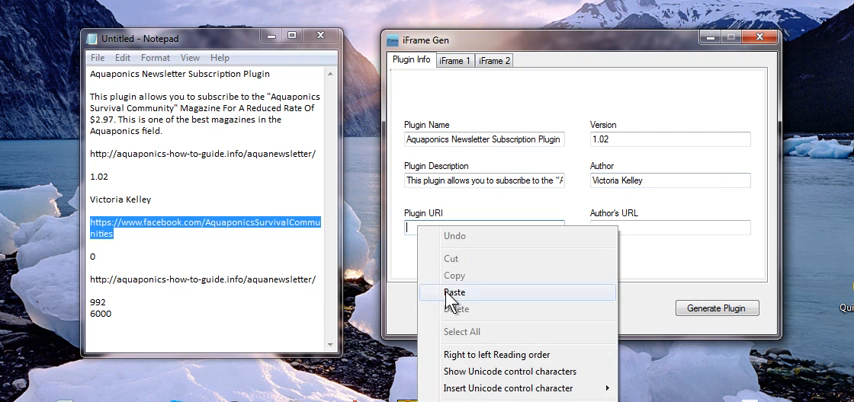
pyautogui.click(455, 292)
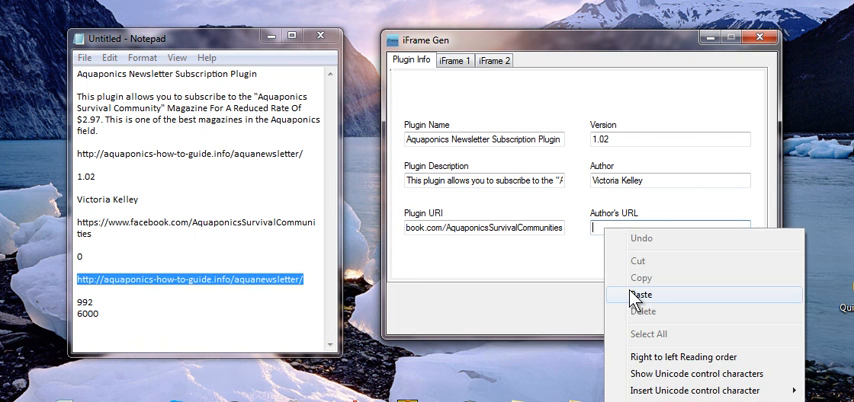
pyautogui.click(642, 294)
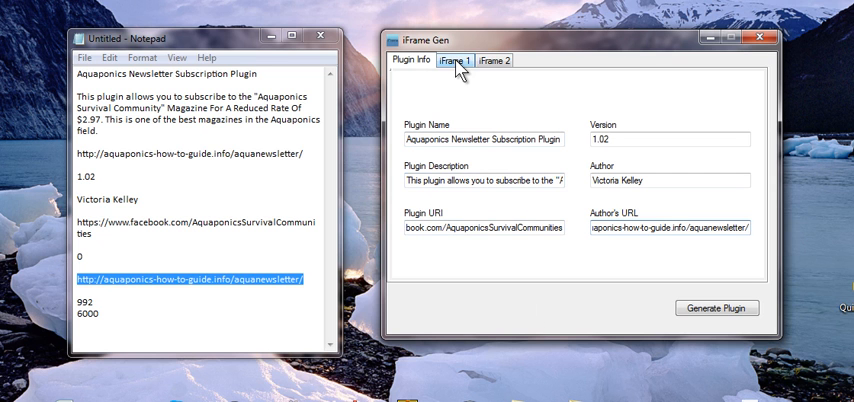
# - Look through the iFrame 1 and iFrame 2 settings pages, ending on iFrame 1
pyautogui.click(454, 61)
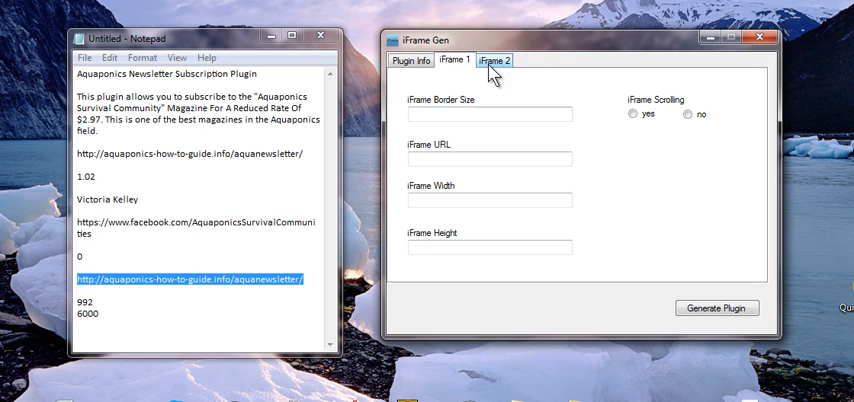
pyautogui.click(493, 60)
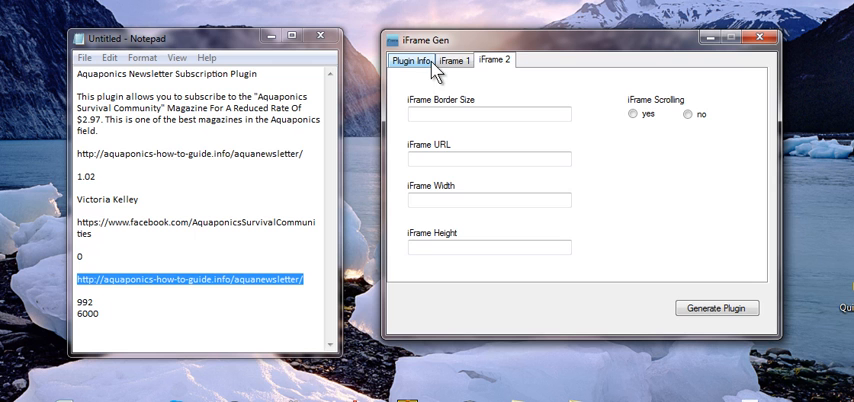
pyautogui.click(454, 61)
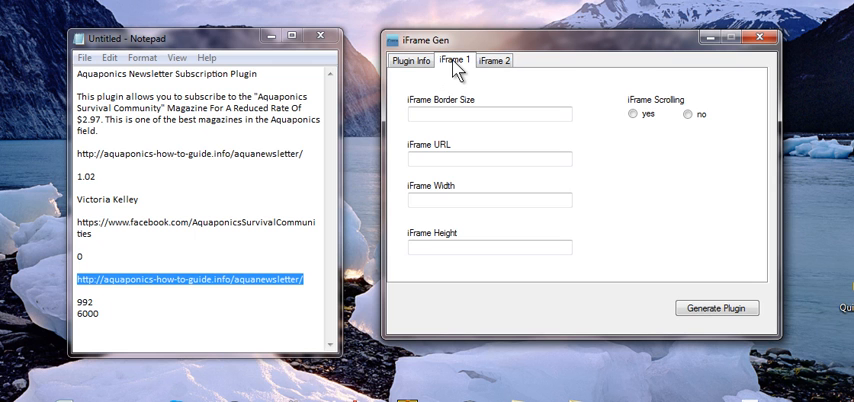
pyautogui.click(493, 61)
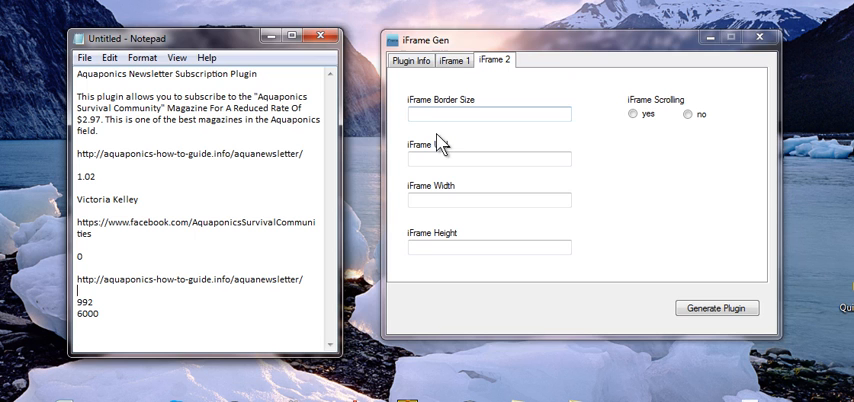
pyautogui.click(453, 60)
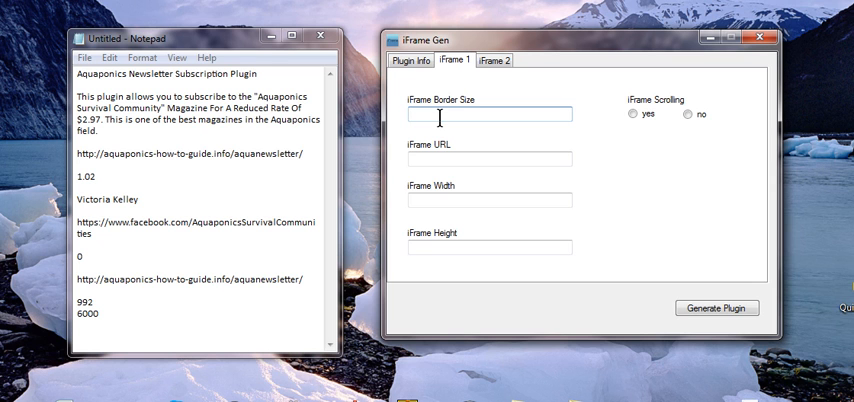
# - Set iFrame border size to 0 and paste the newsletter page address as the iFrame URL
pyautogui.click(490, 113)
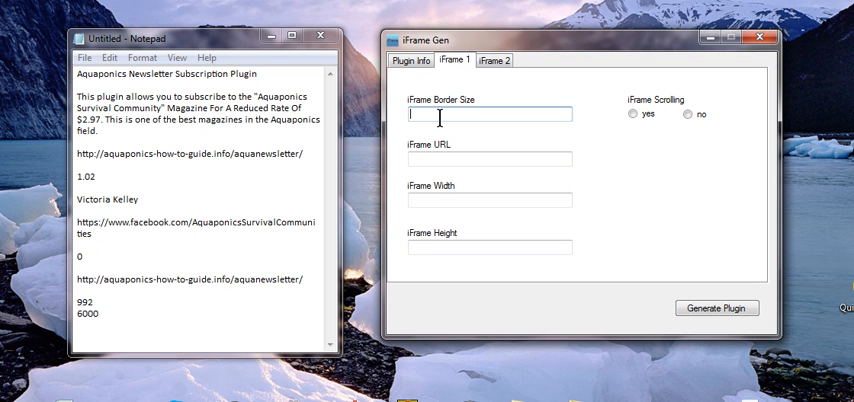
pyautogui.write('0')
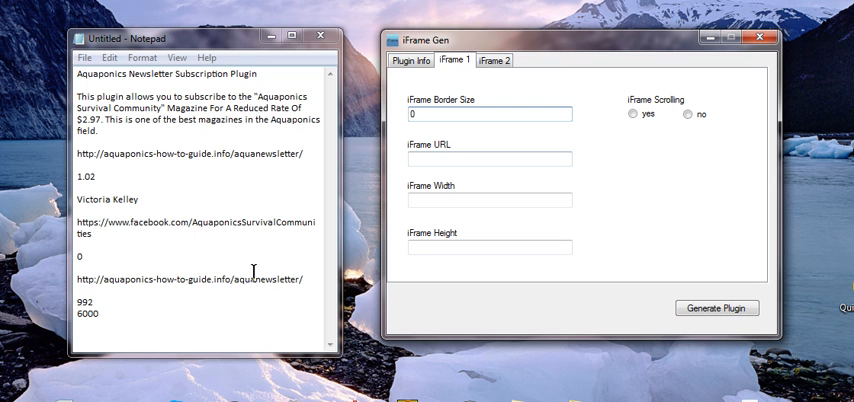
pyautogui.tripleClick(195, 279)
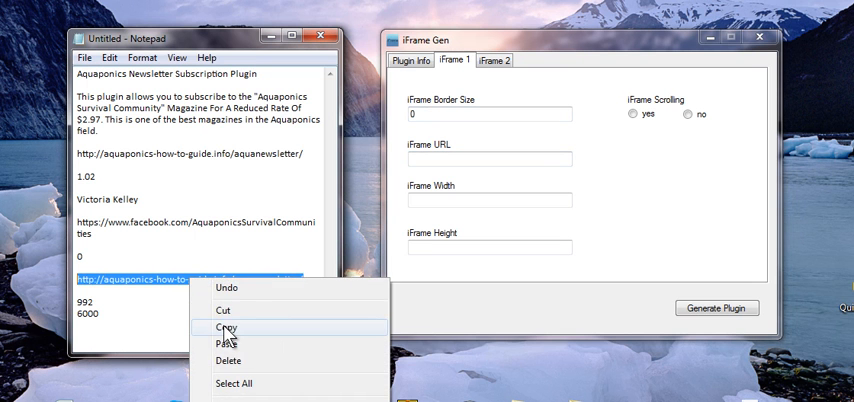
pyautogui.rightClick(490, 159)
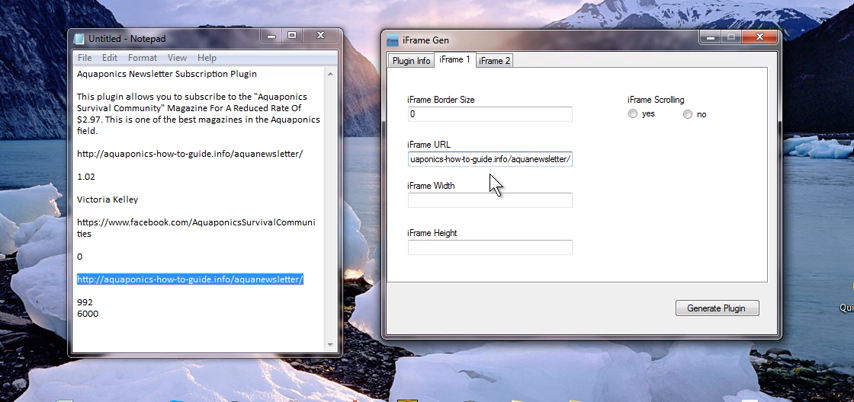
pyautogui.click(489, 247)
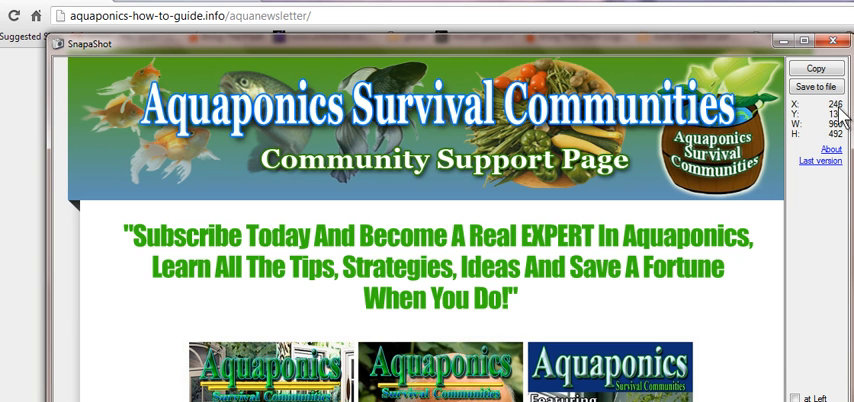
pyautogui.moveTo(841, 120)
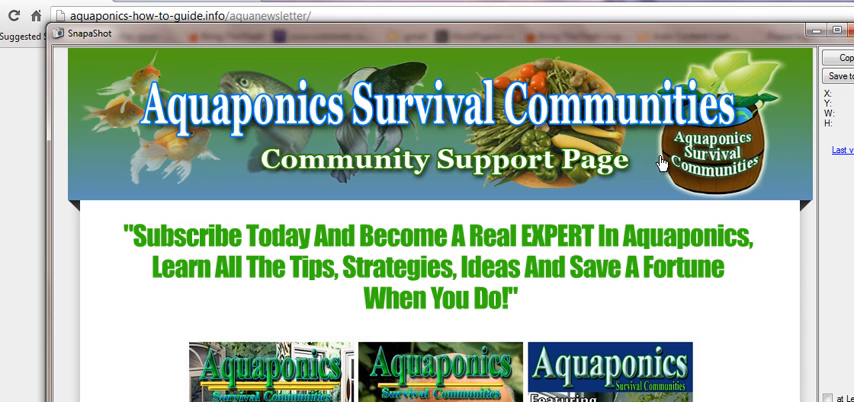
pyautogui.moveTo(57, 107)
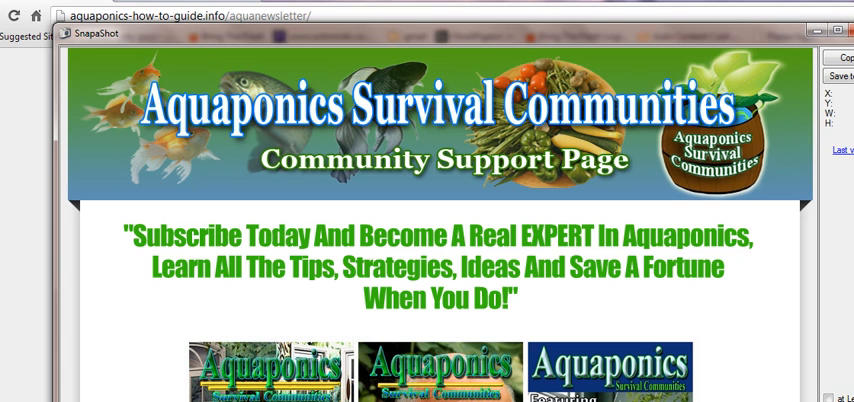
pyautogui.moveTo(62, 127)
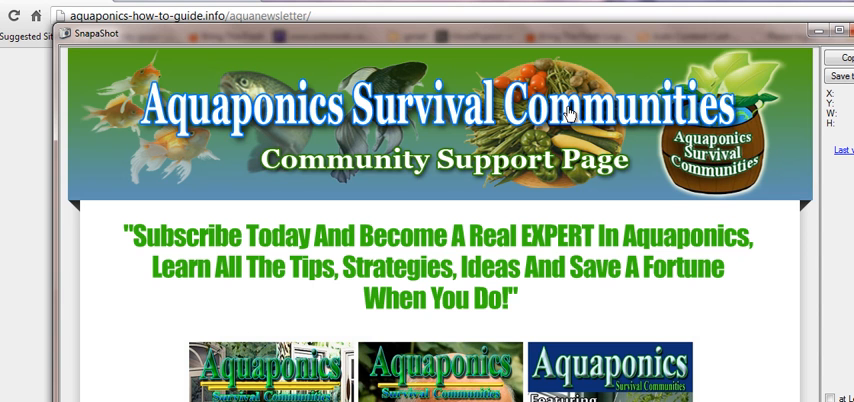
pyautogui.moveTo(573, 118)
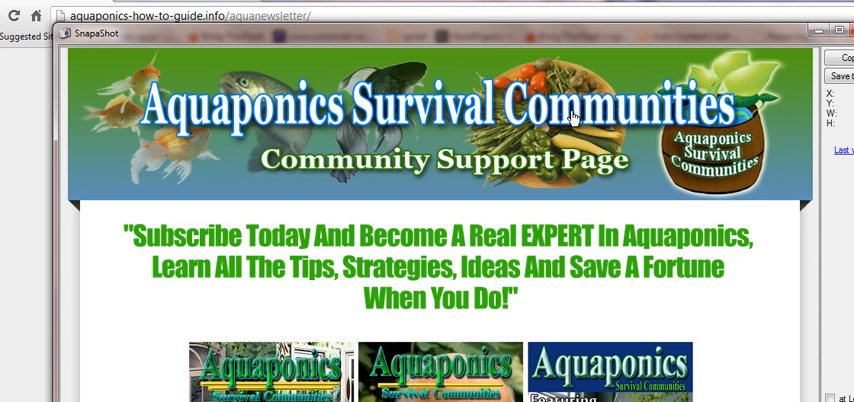
pyautogui.moveTo(825, 70)
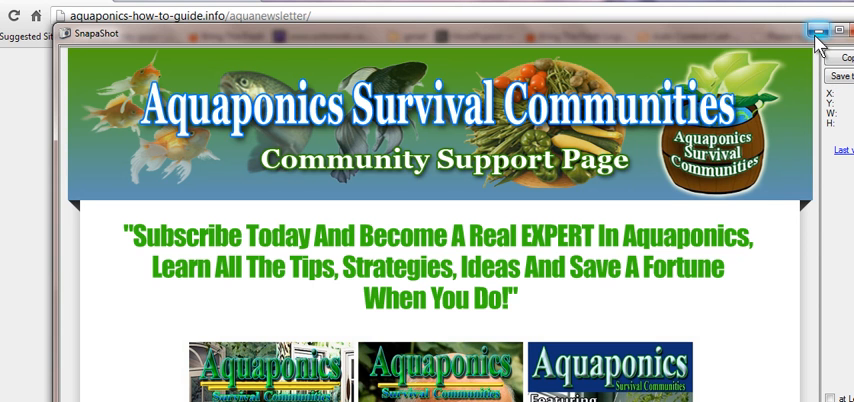
pyautogui.moveTo(815, 35)
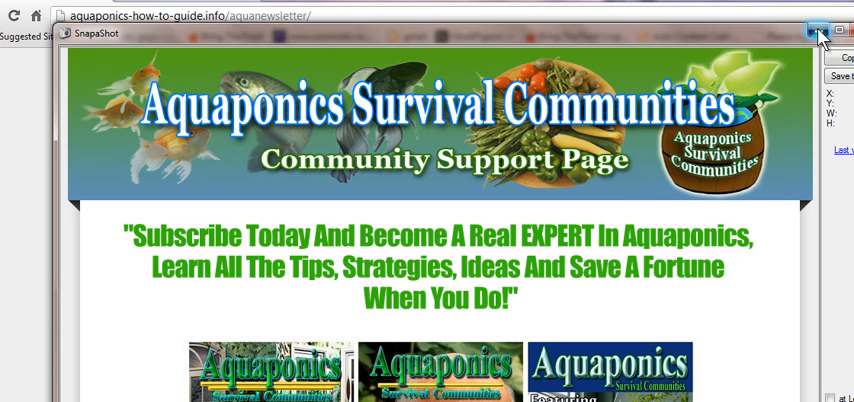
# - Leave SnapaShot and enter iFrame width 992 and height 6000
pyautogui.click(817, 30)
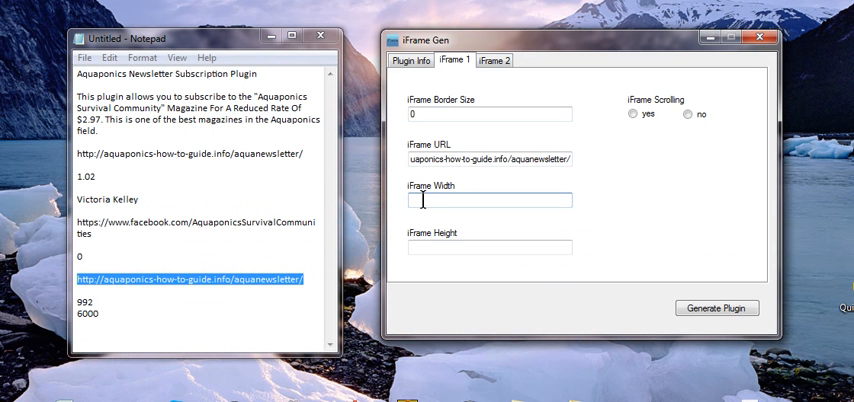
pyautogui.moveTo(420, 358)
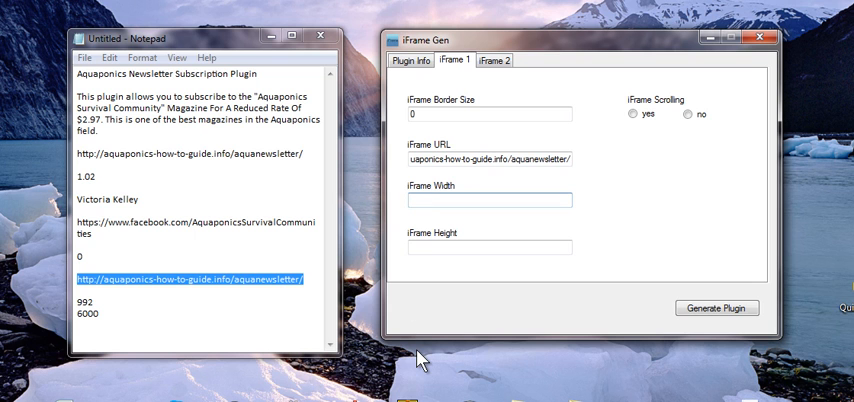
pyautogui.write('992')
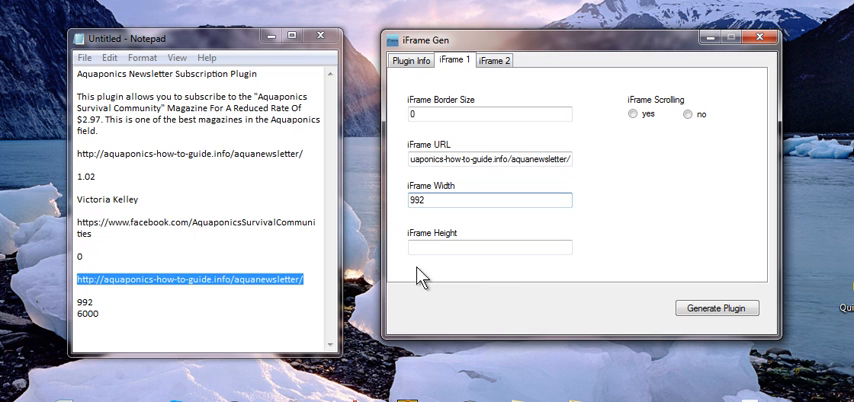
pyautogui.write('600')
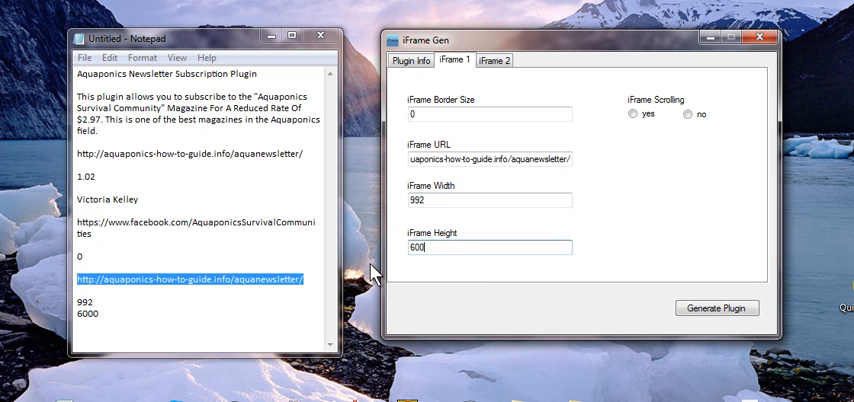
pyautogui.write('0')
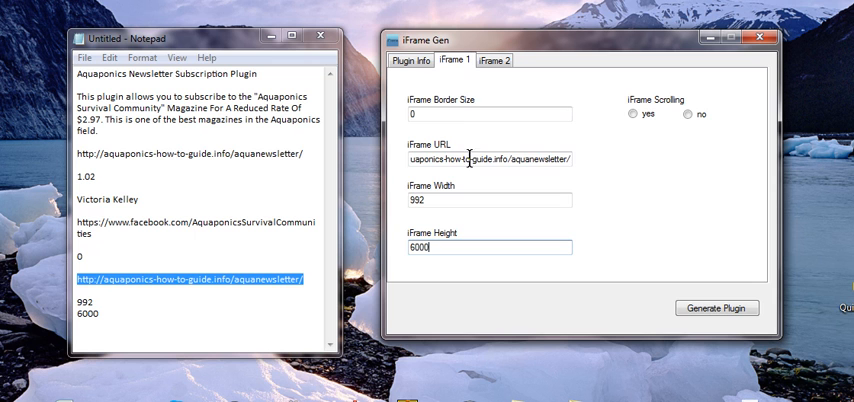
pyautogui.click(493, 61)
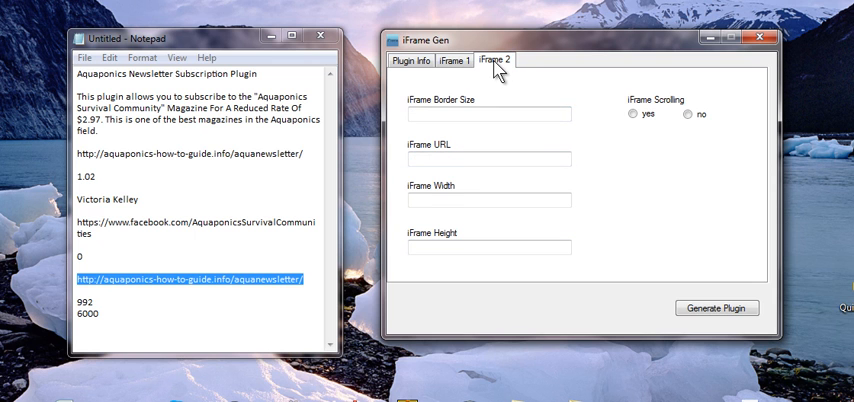
pyautogui.click(489, 114)
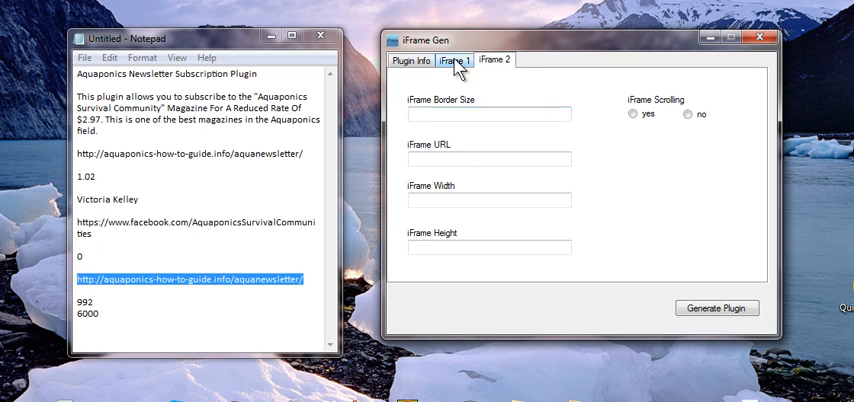
pyautogui.click(455, 60)
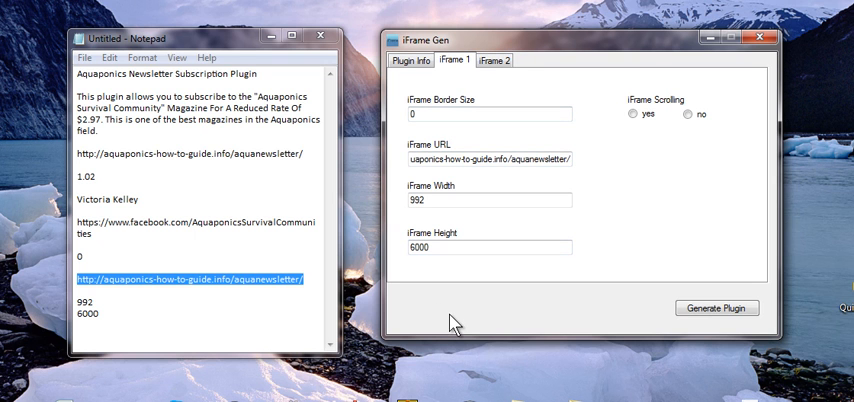
pyautogui.moveTo(615, 135)
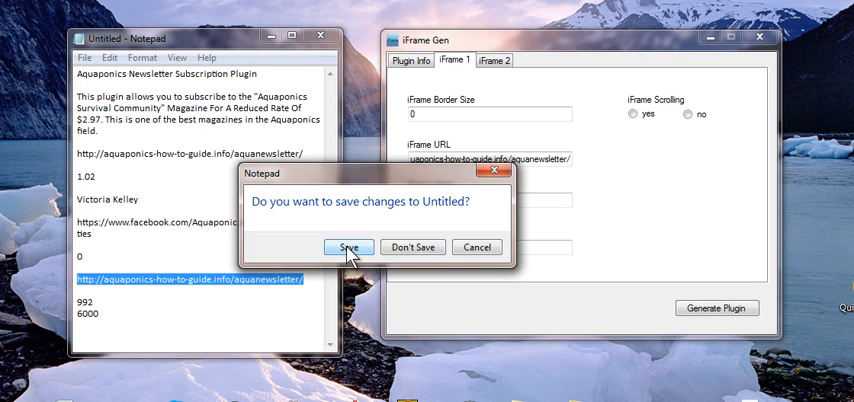
# - Close the Notepad plugin notes, discarding the unsaved changes
pyautogui.click(348, 247)
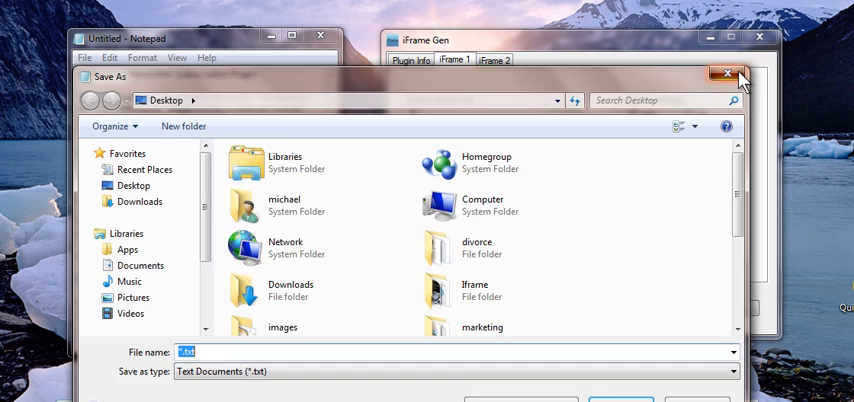
pyautogui.click(736, 74)
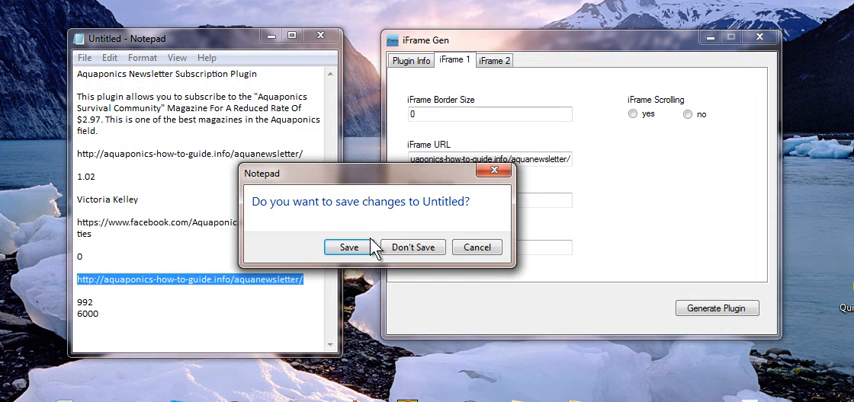
pyautogui.click(412, 247)
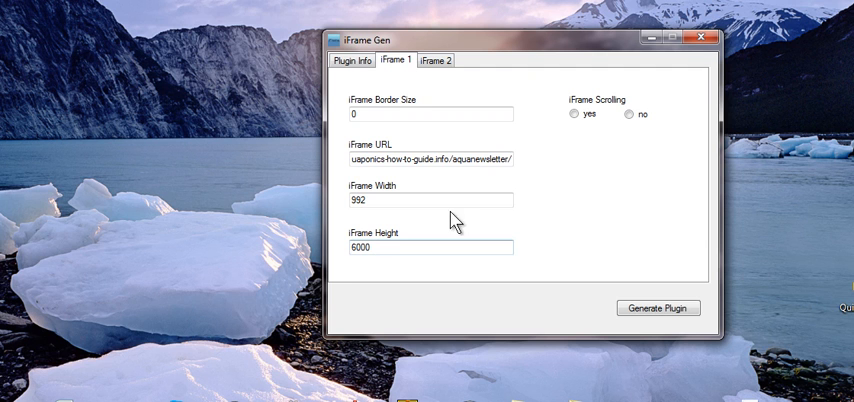
# - Set the first iFrame's scrolling option to 'no'
pyautogui.click(573, 114)
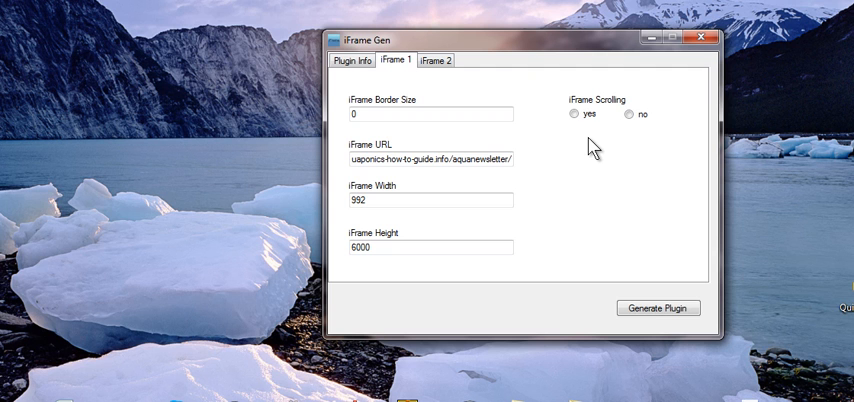
pyautogui.moveTo(678, 123)
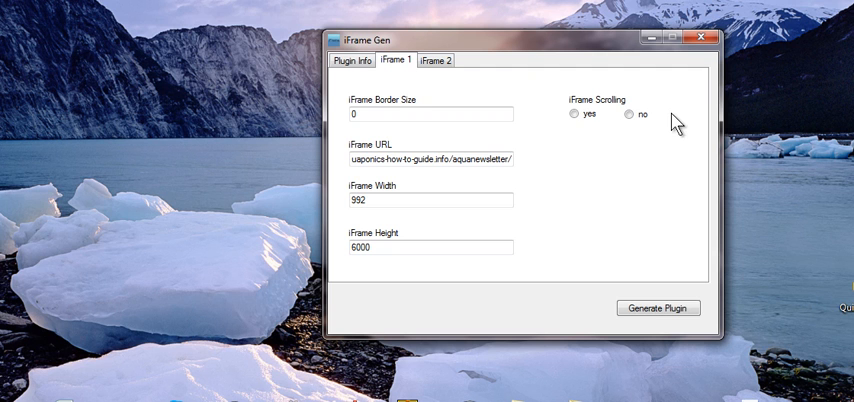
pyautogui.moveTo(584, 147)
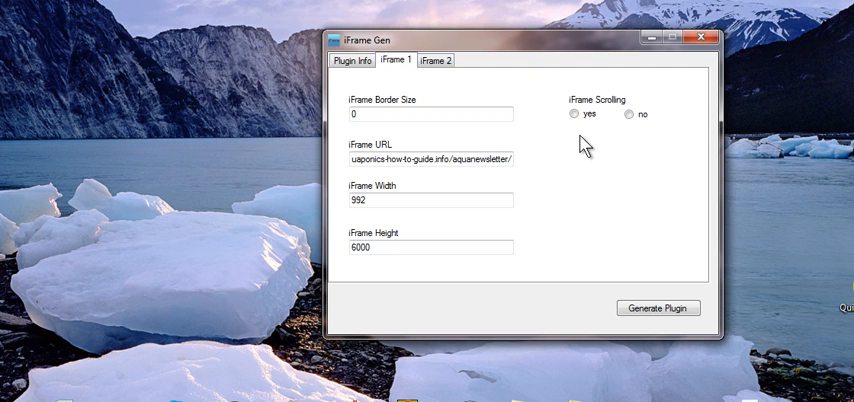
pyautogui.click(574, 114)
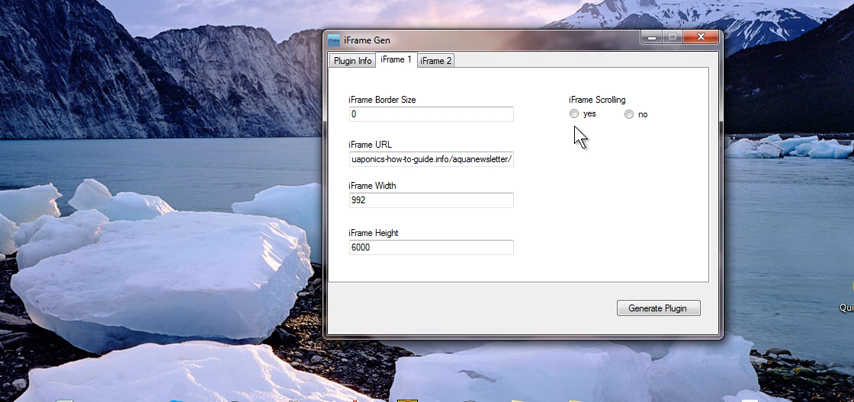
pyautogui.moveTo(628, 130)
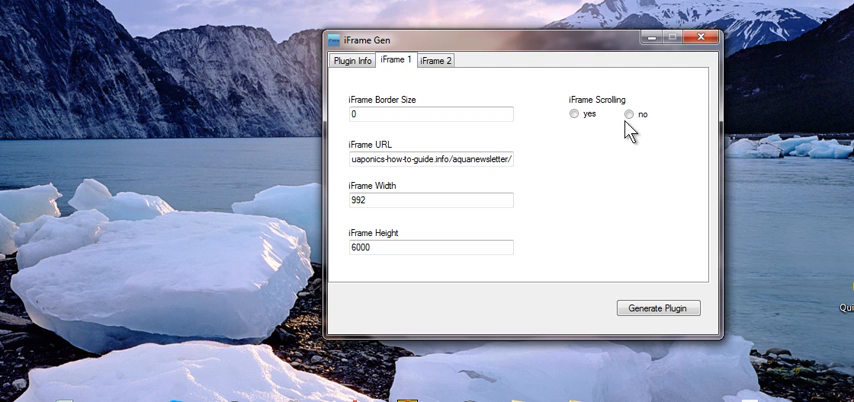
pyautogui.click(626, 114)
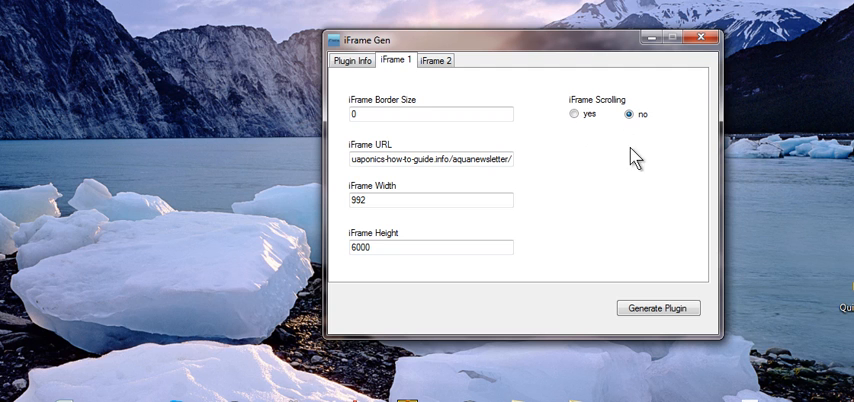
pyautogui.click(574, 114)
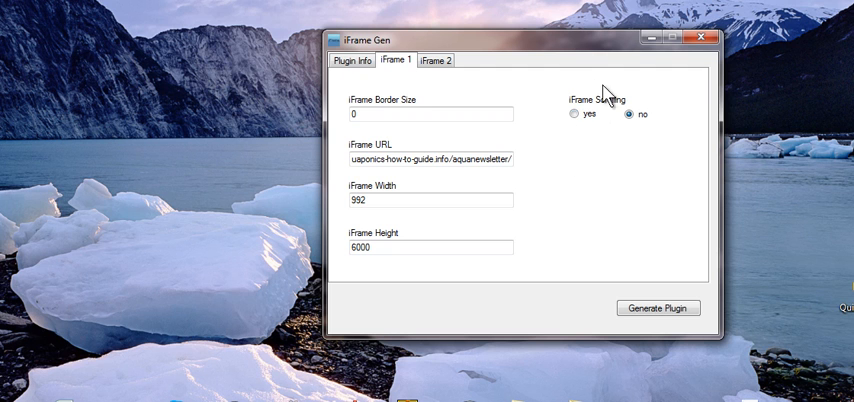
pyautogui.moveTo(567, 183)
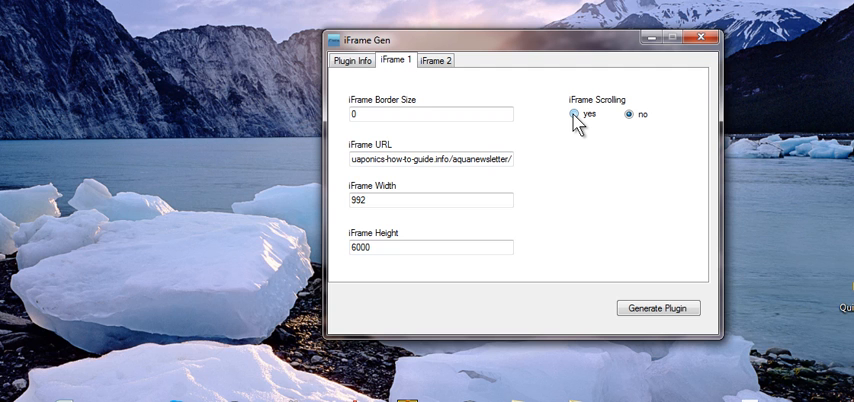
pyautogui.click(626, 114)
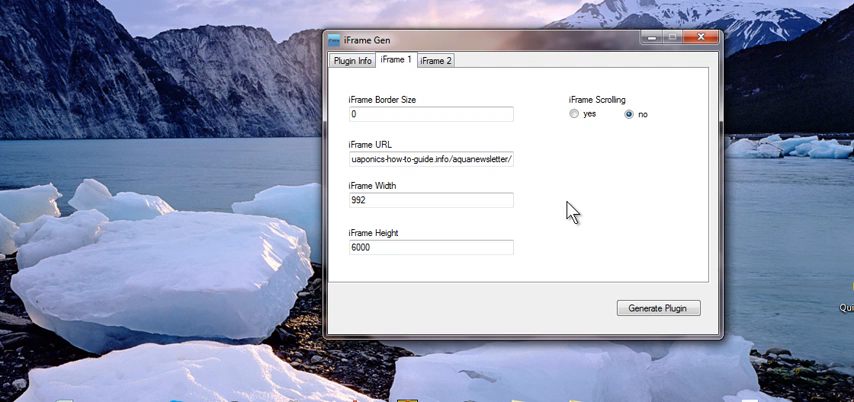
pyautogui.moveTo(558, 300)
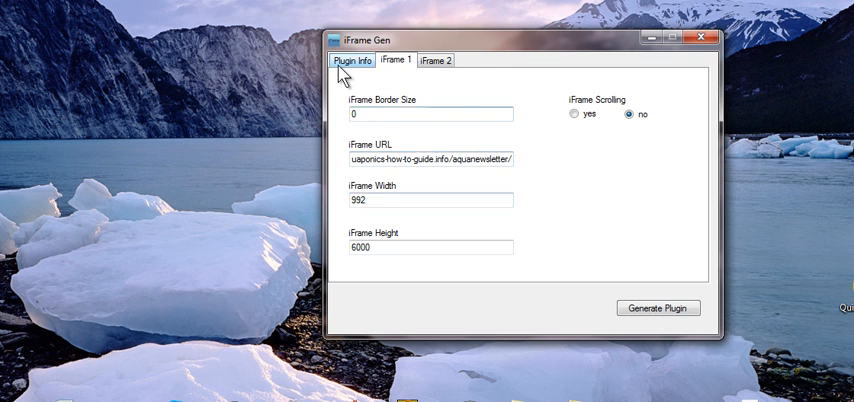
# - Generate the plugin from the Plugin Info page, raising the SharpZipLib file-not-found error
pyautogui.click(352, 61)
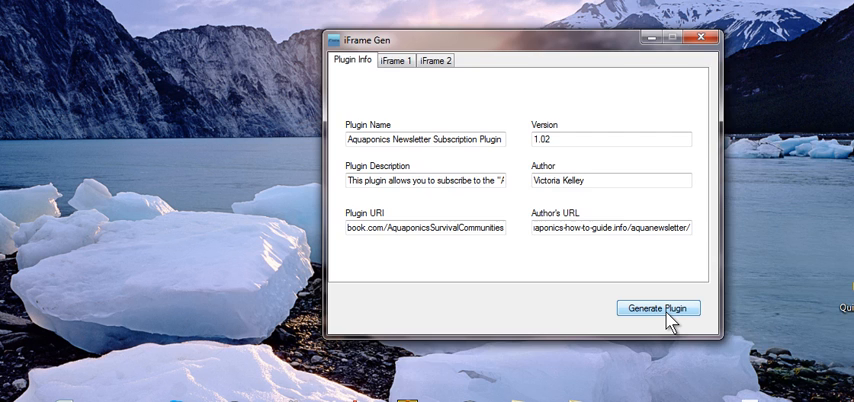
pyautogui.click(658, 308)
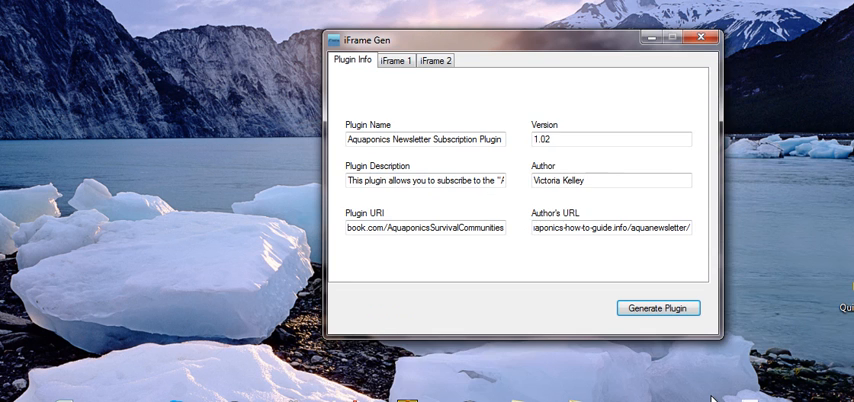
pyautogui.click(657, 307)
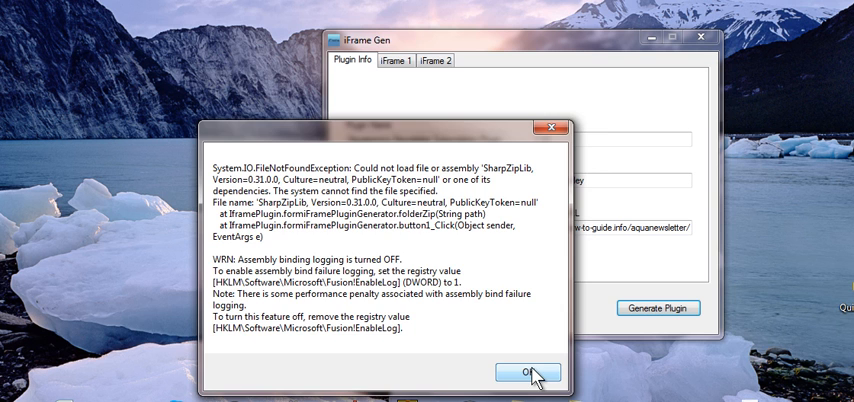
# - Dismiss the SharpZipLib error and close the Aquaponics Newsletter plugin folder window
pyautogui.click(528, 372)
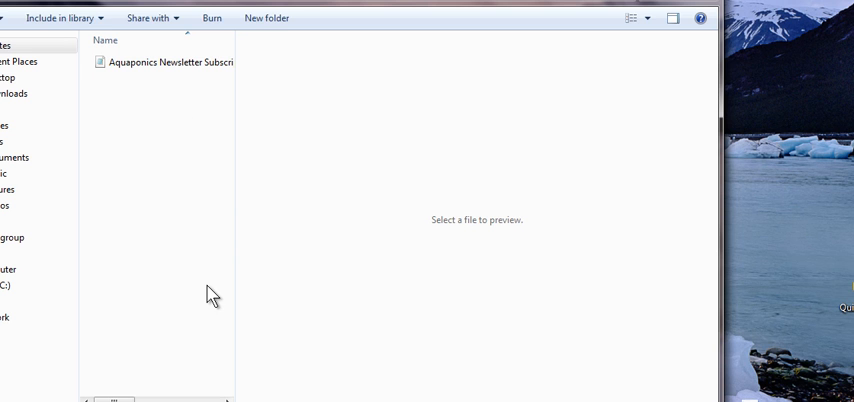
pyautogui.click(170, 62)
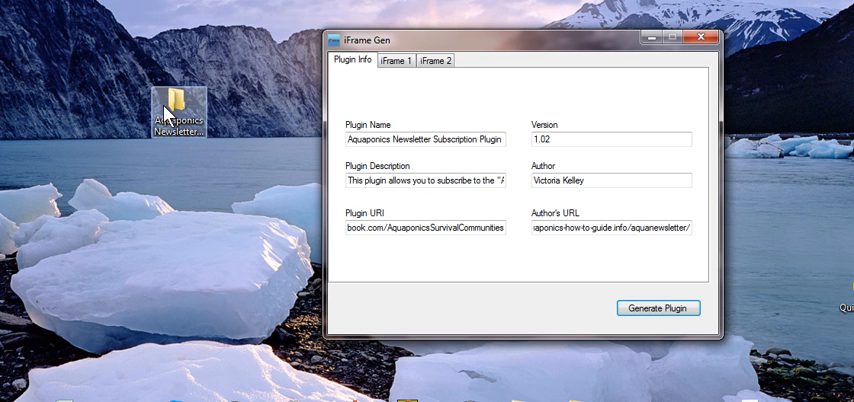
# - Zip the desktop plugin folder into Aquaponics Newsletter Subscription Plugin.zip and dismiss the summary
pyautogui.rightClick(178, 112)
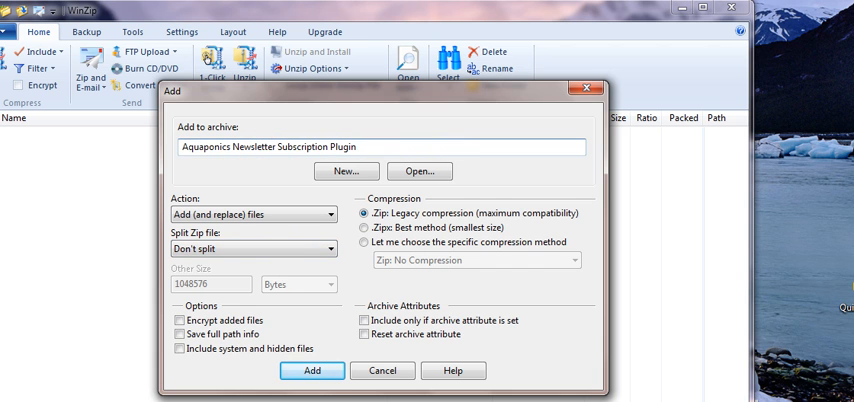
pyautogui.click(312, 370)
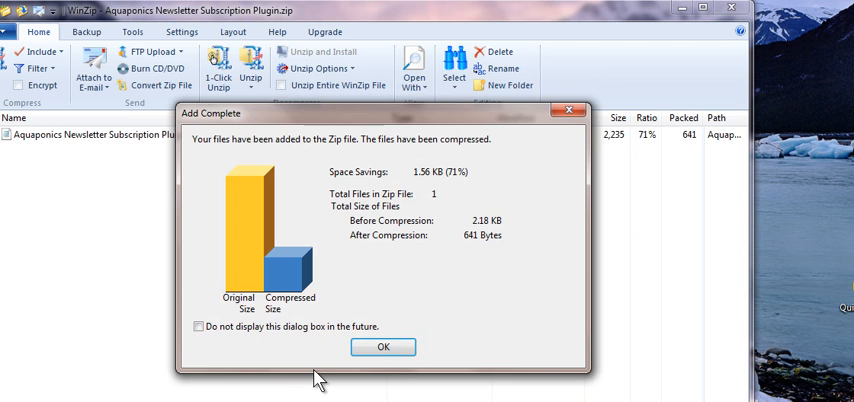
pyautogui.click(383, 347)
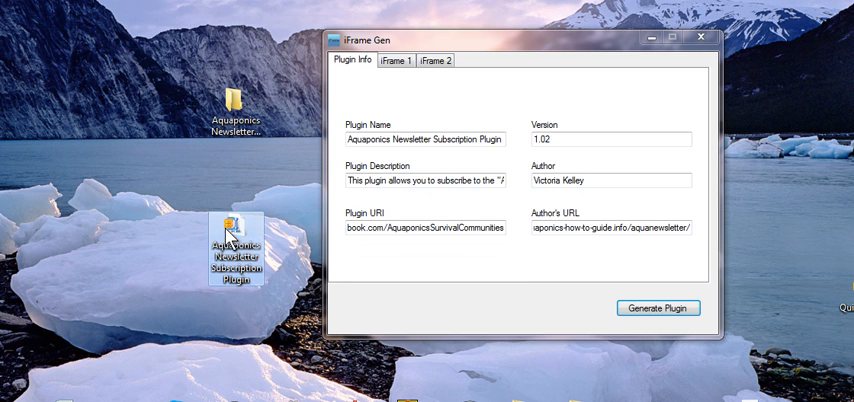
pyautogui.moveTo(131, 131)
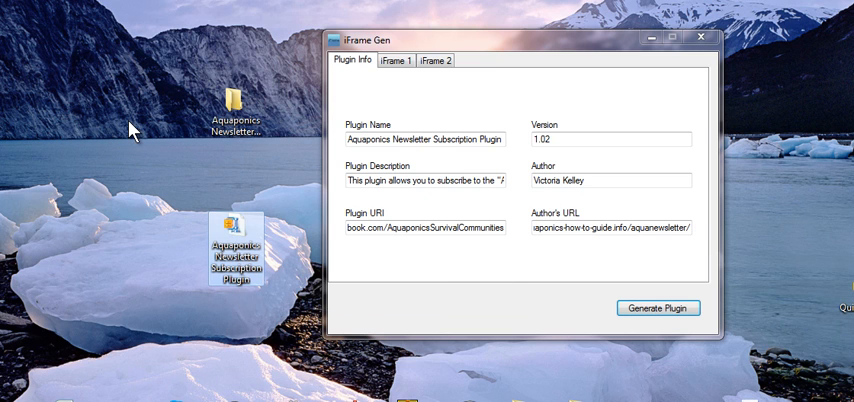